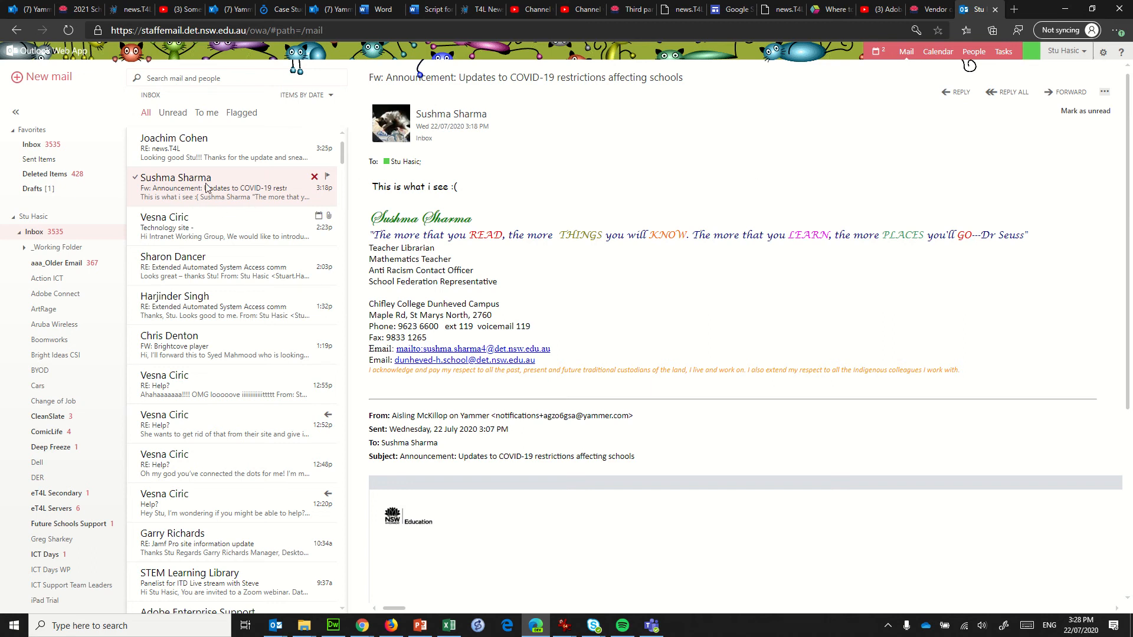
{"action": "mouse_move", "coordinate": [417, 255]}
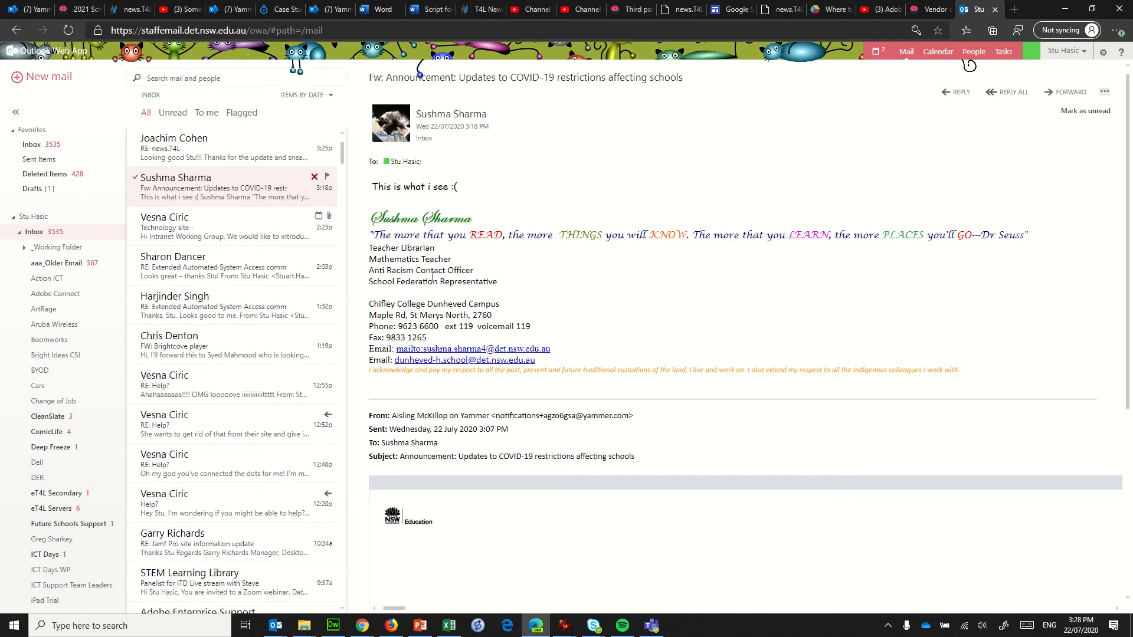
{"action": "scroll", "scroll_direction": "down", "scroll_amount": 3}
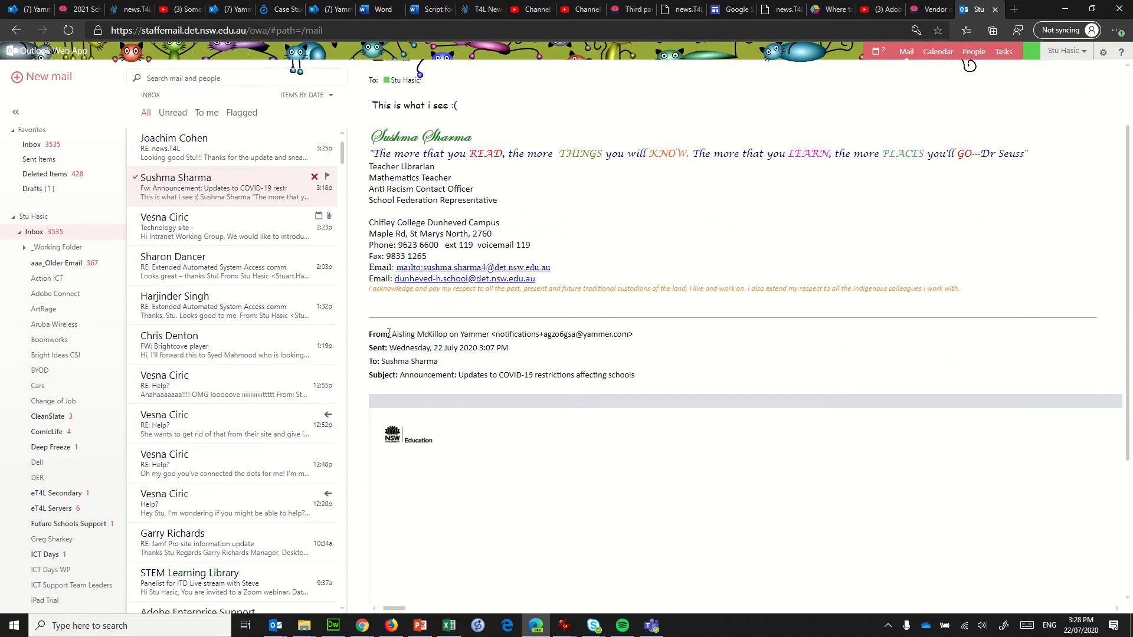
{"action": "mouse_move", "coordinate": [473, 338]}
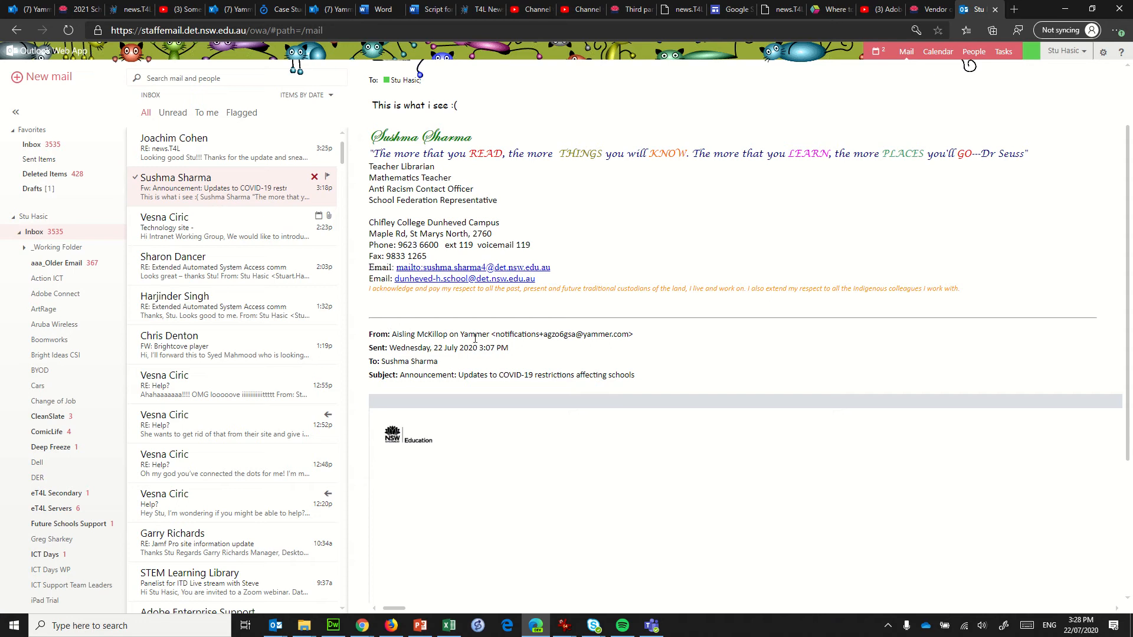
{"action": "mouse_move", "coordinate": [520, 323]}
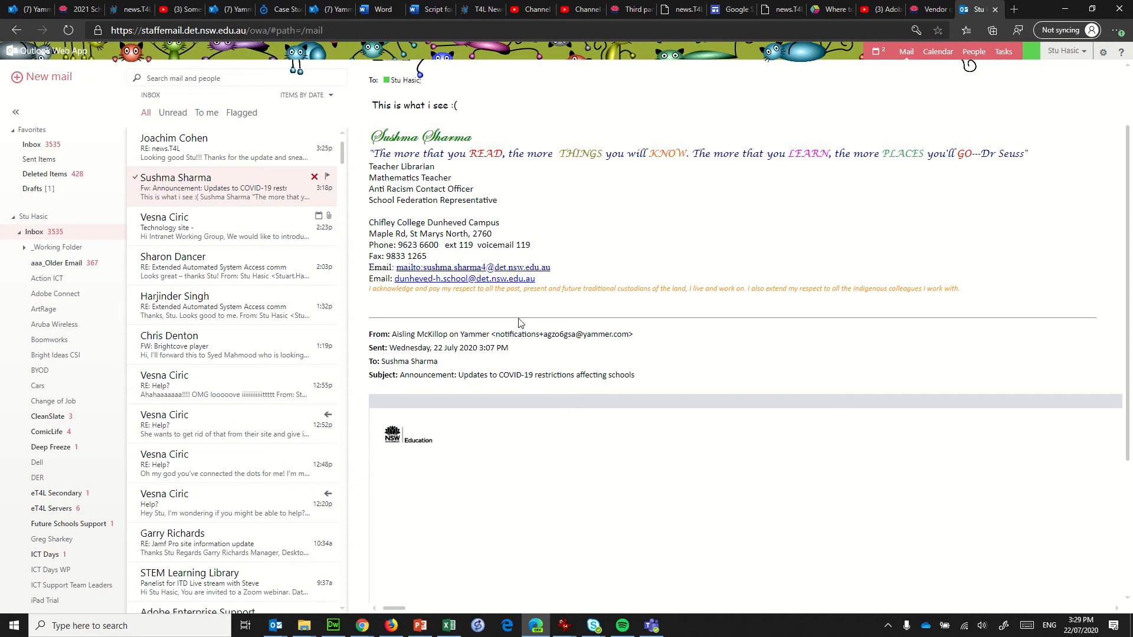
{"action": "scroll", "scroll_direction": "down", "scroll_amount": 3}
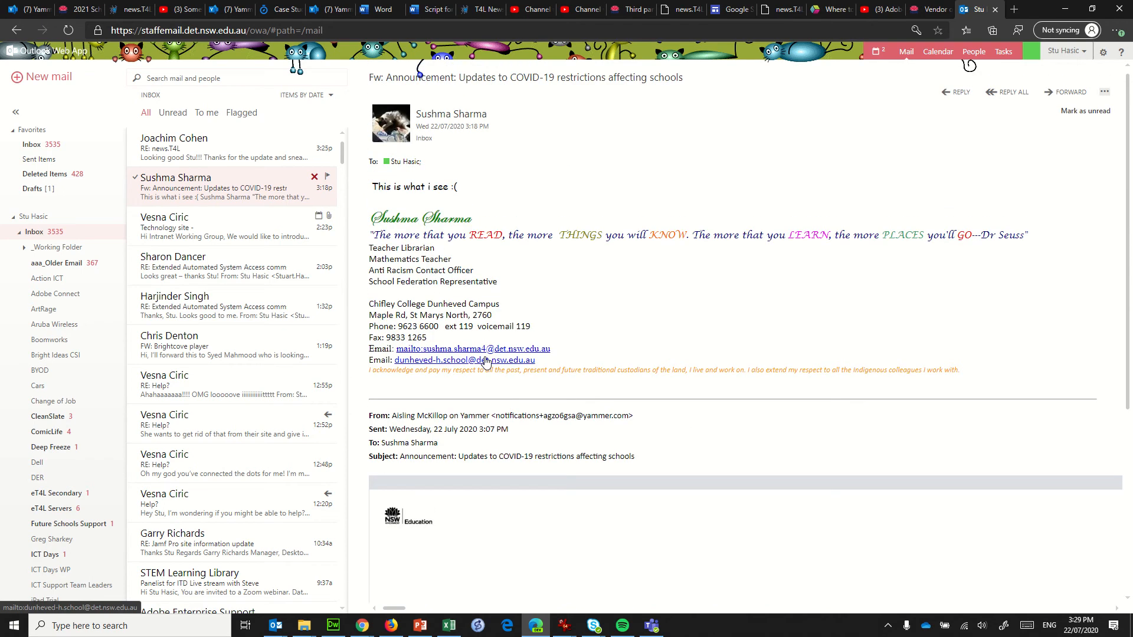
{"action": "scroll", "scroll_direction": "down", "scroll_amount": 3}
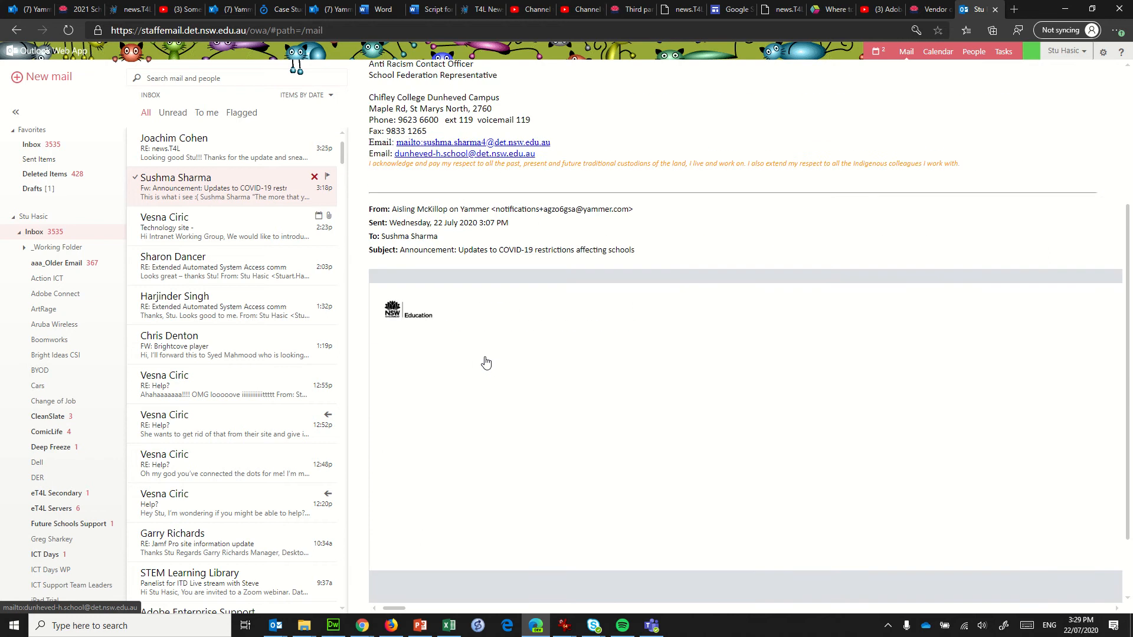
{"action": "scroll", "scroll_direction": "down", "scroll_amount": 3}
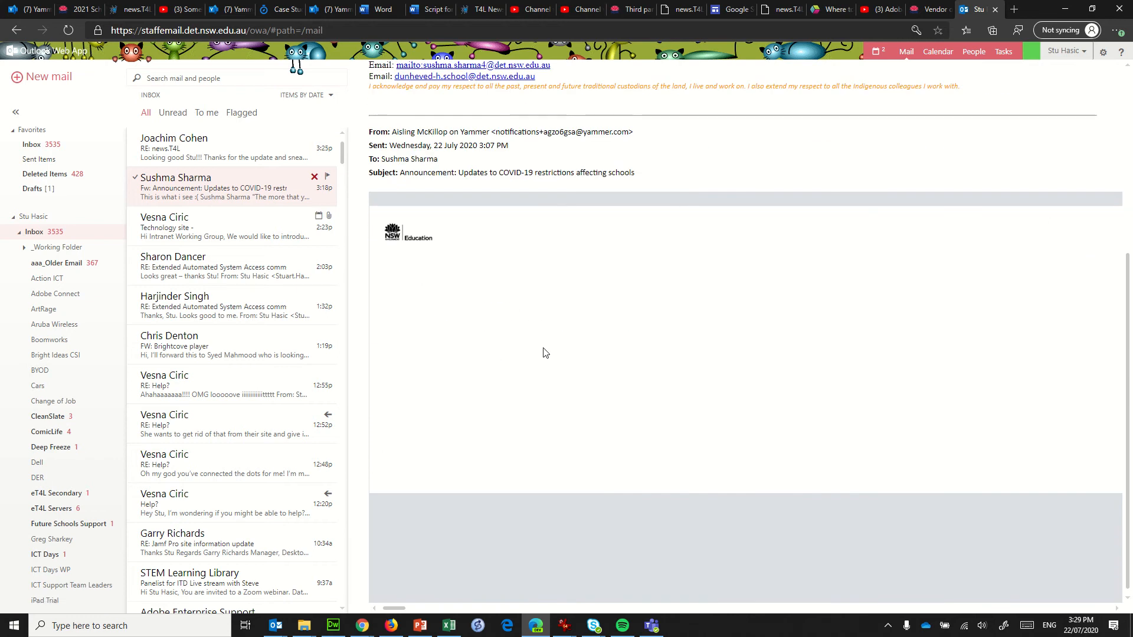
{"action": "mouse_move", "coordinate": [557, 349]}
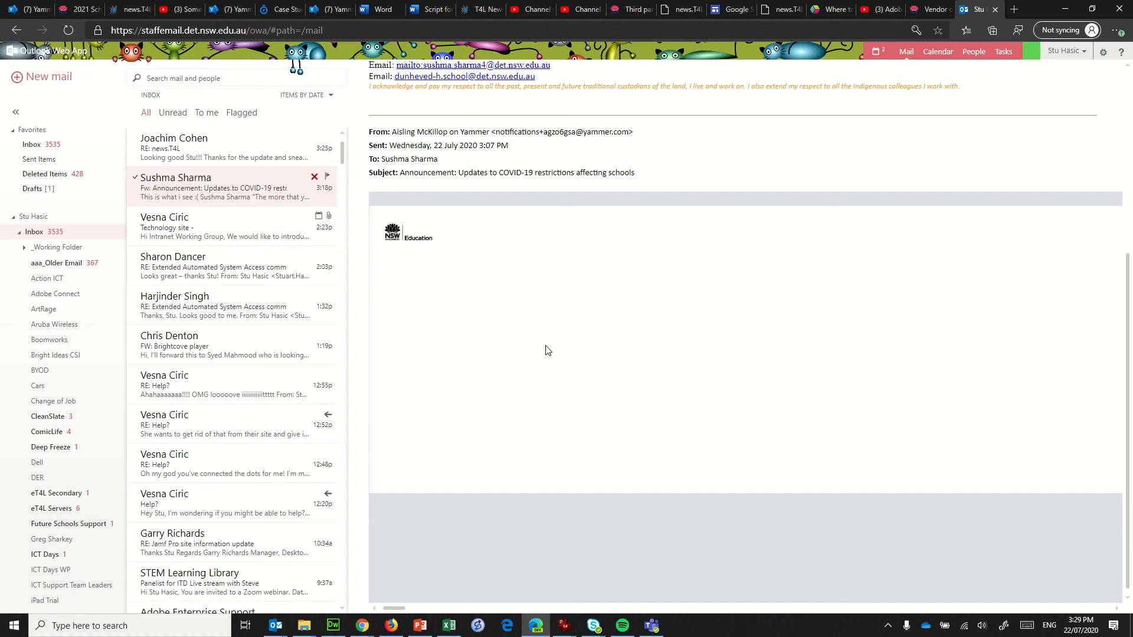
{"action": "mouse_move", "coordinate": [401, 604]}
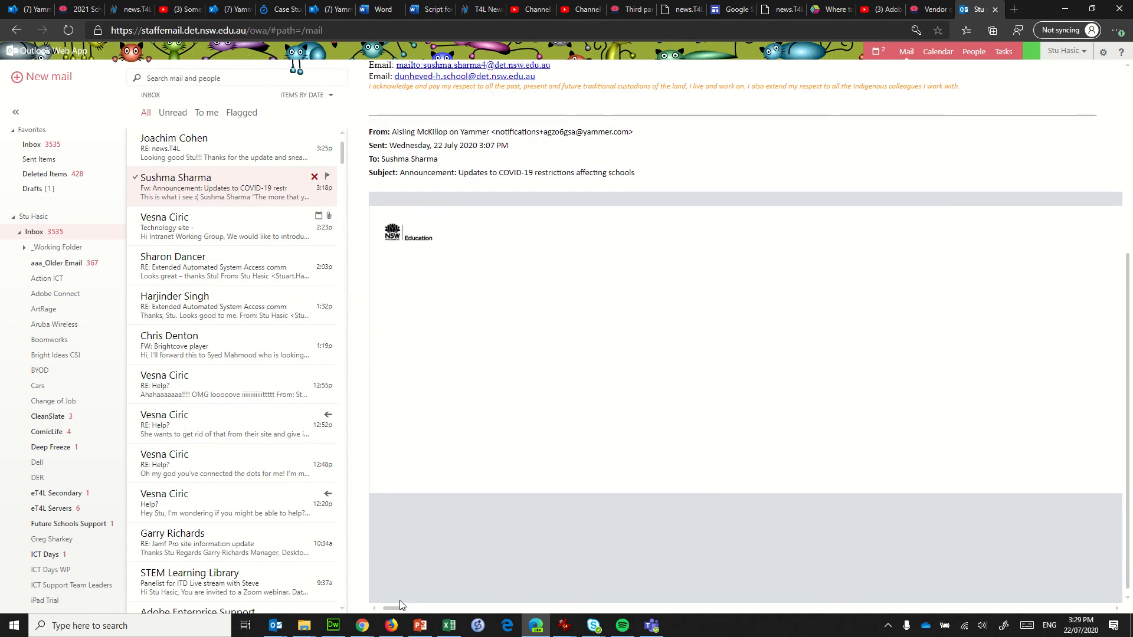
{"action": "mouse_move", "coordinate": [385, 609]}
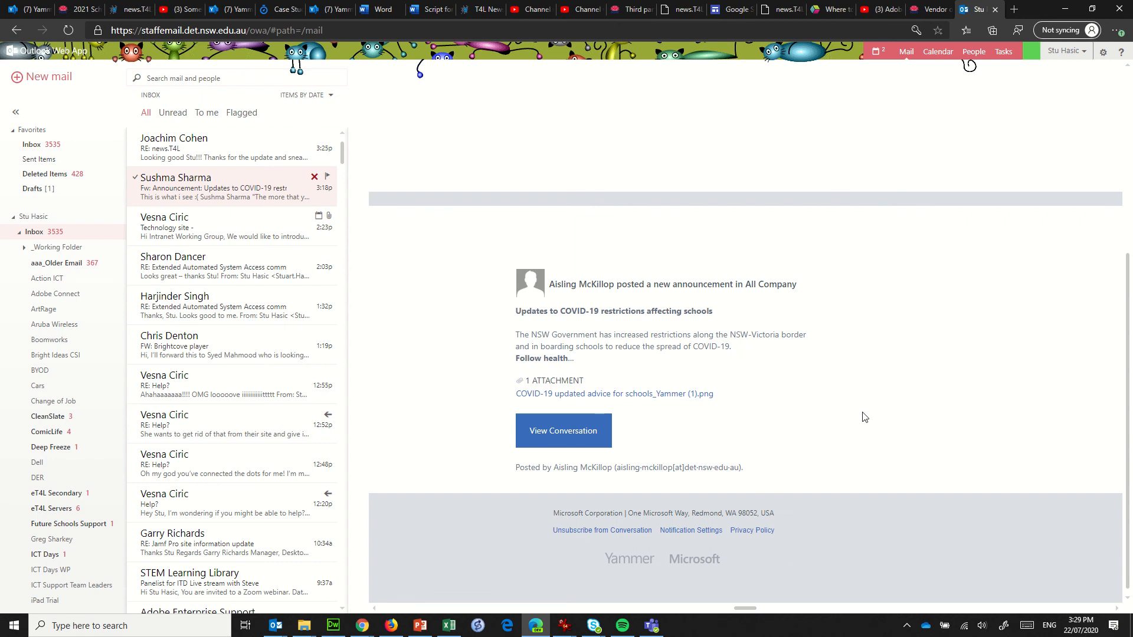
{"action": "mouse_move", "coordinate": [498, 417]}
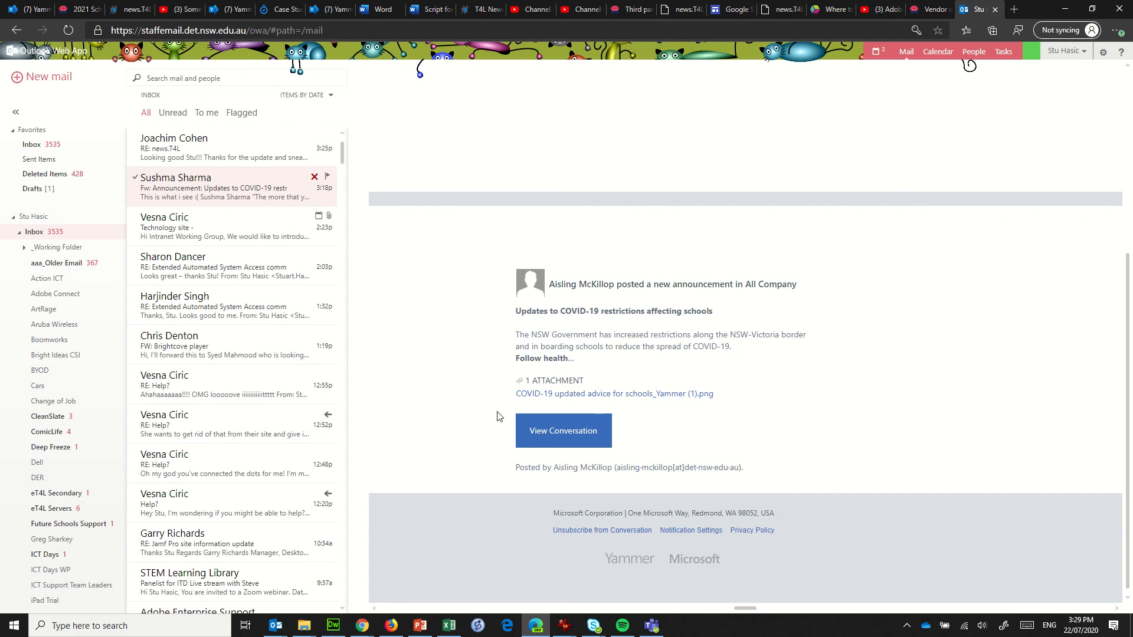
{"action": "mouse_move", "coordinate": [718, 592]}
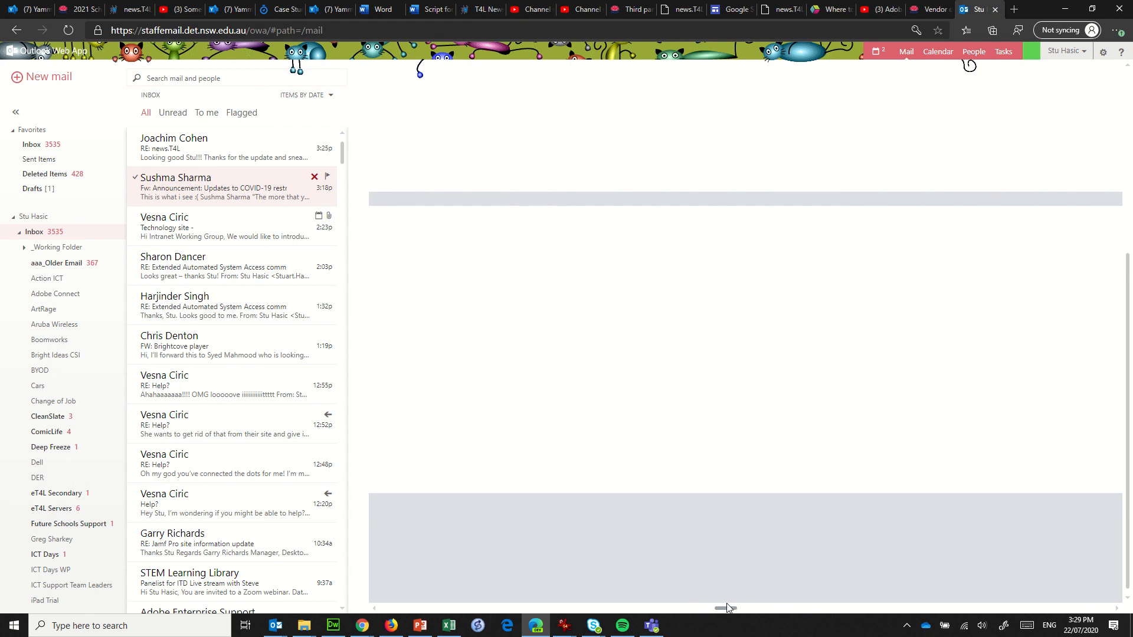
{"action": "mouse_move", "coordinate": [743, 609]}
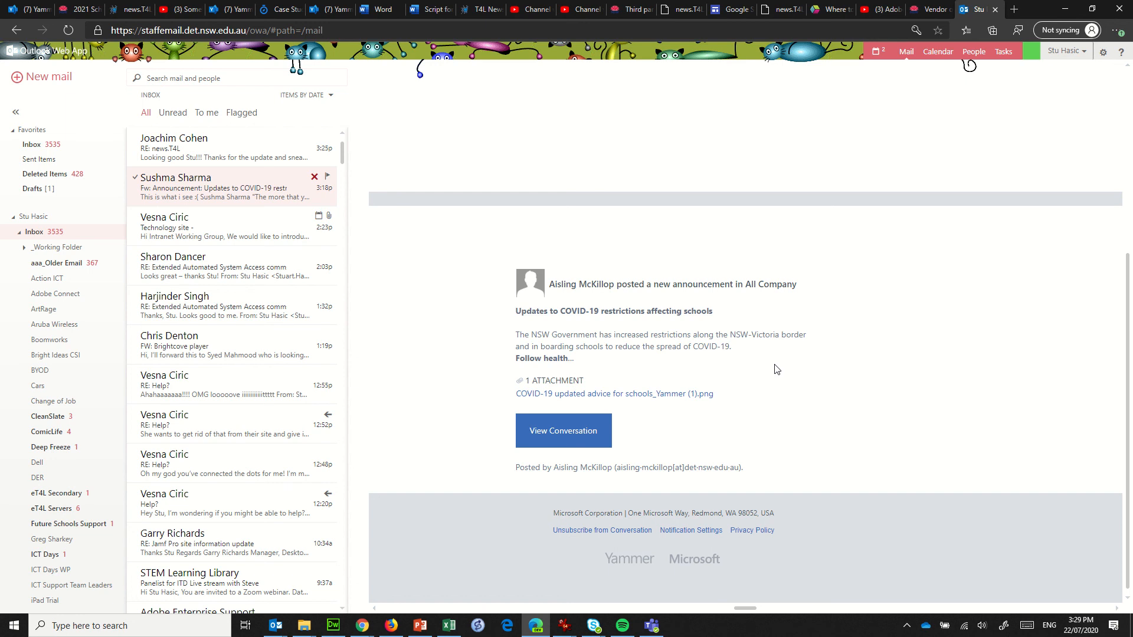
{"action": "mouse_move", "coordinate": [642, 363]}
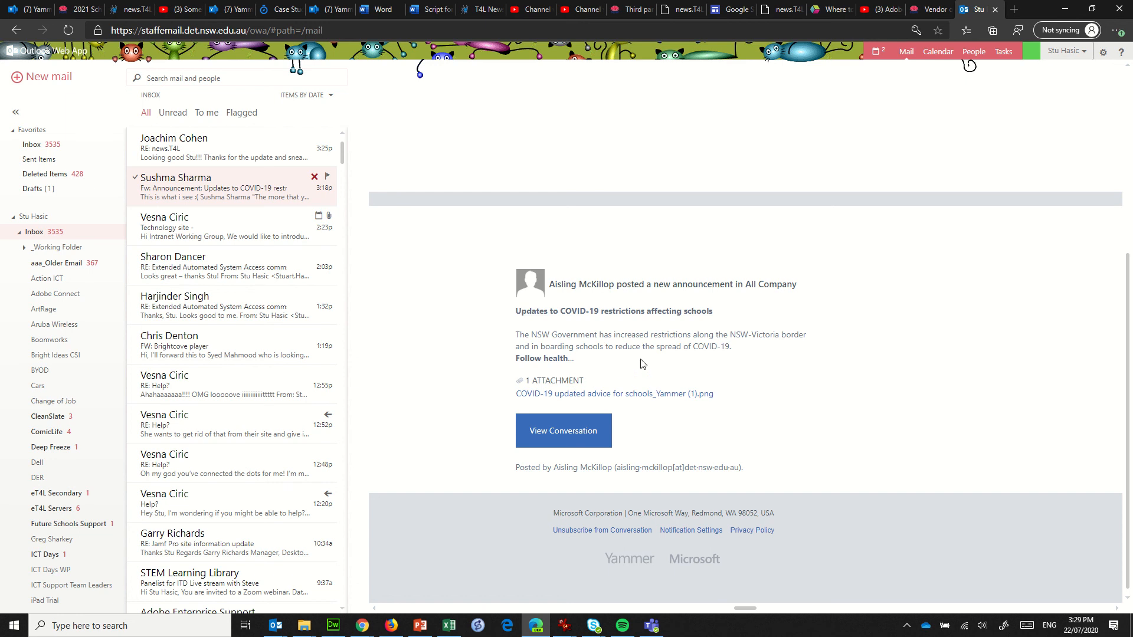
{"action": "mouse_move", "coordinate": [642, 309]}
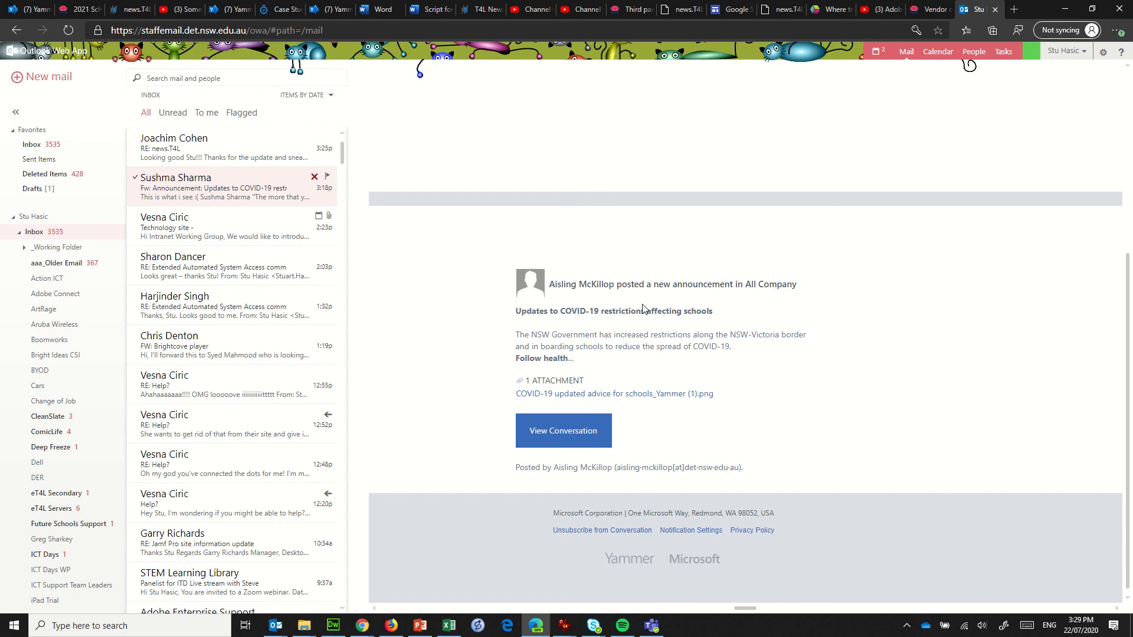
{"action": "mouse_move", "coordinate": [736, 307]}
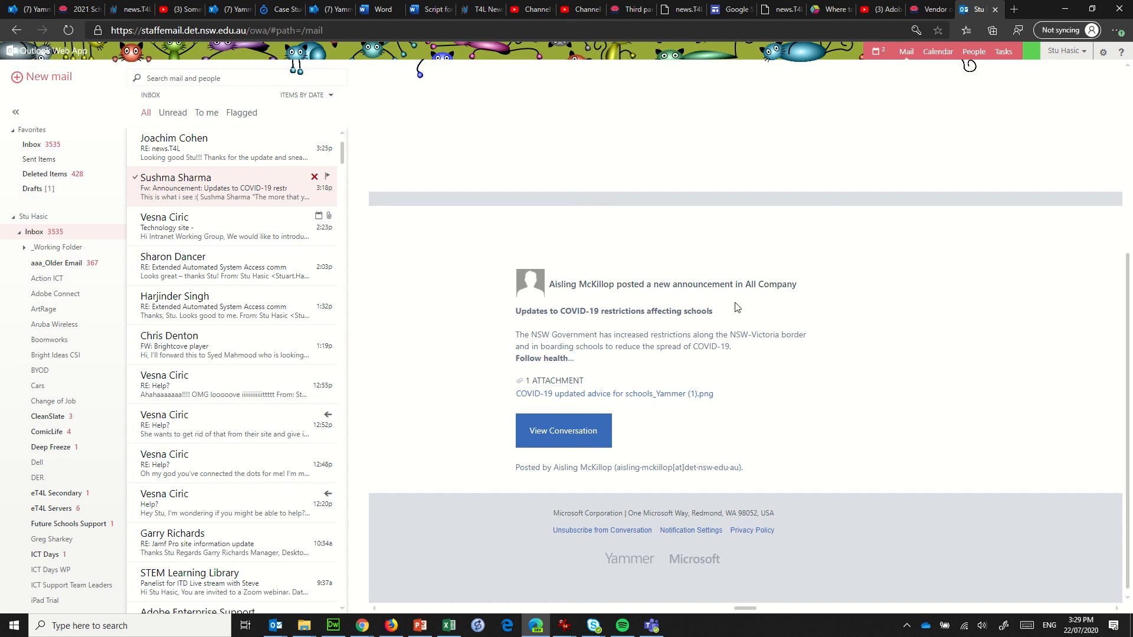
{"action": "mouse_move", "coordinate": [588, 68]}
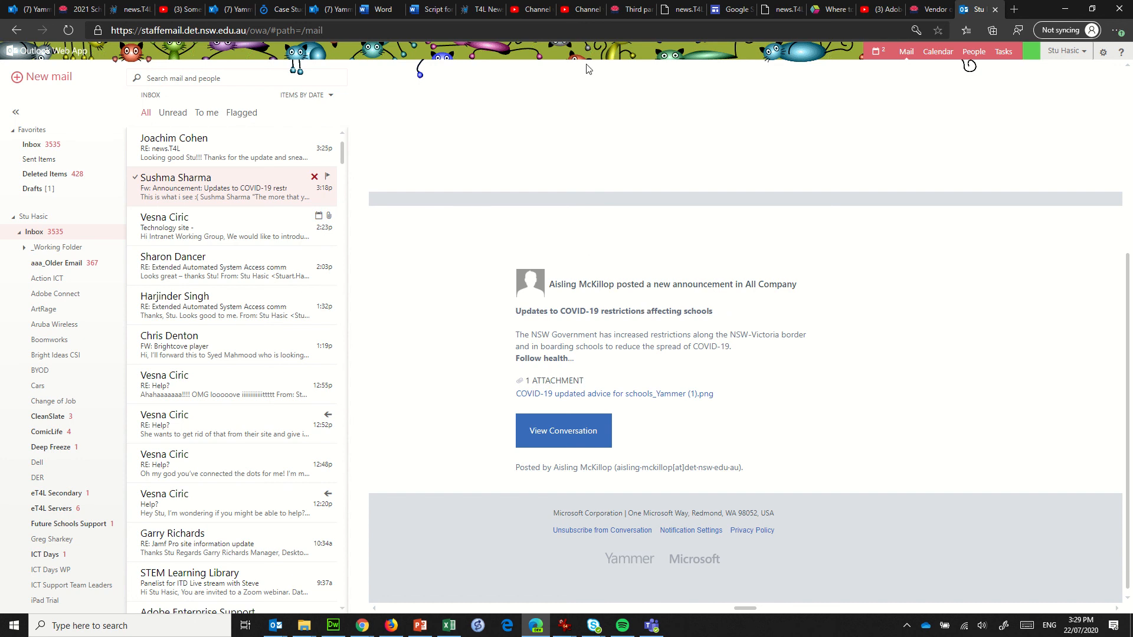